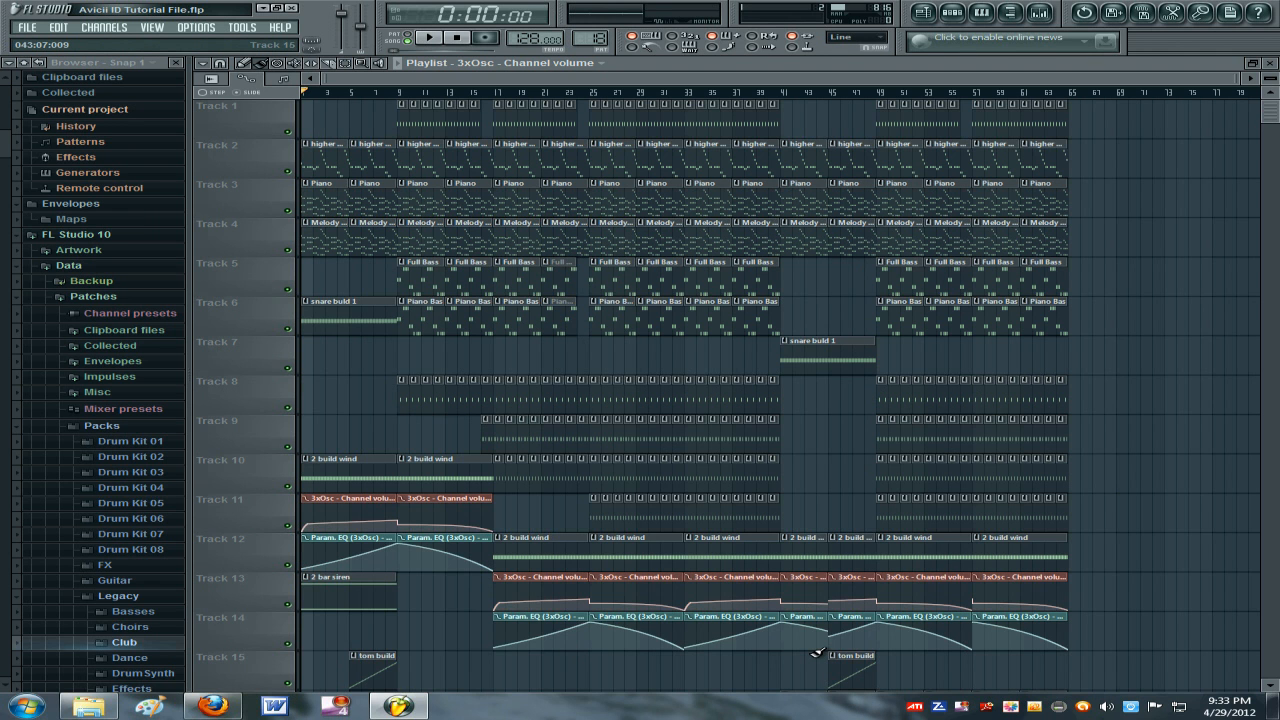
Open Audio settings and set Primary Sound Driver, 44100 Hz, and a 5936-sample (135 ms) buffer.
scroll(down, 3)
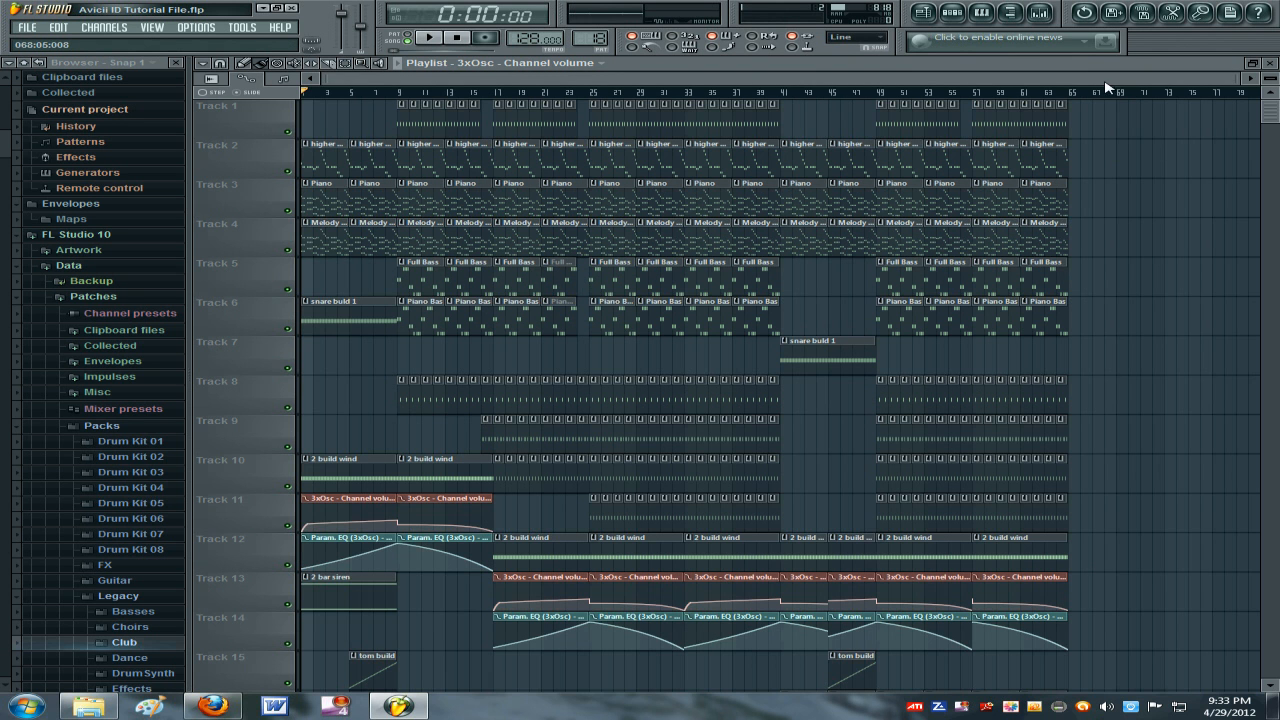
scroll(down, 3)
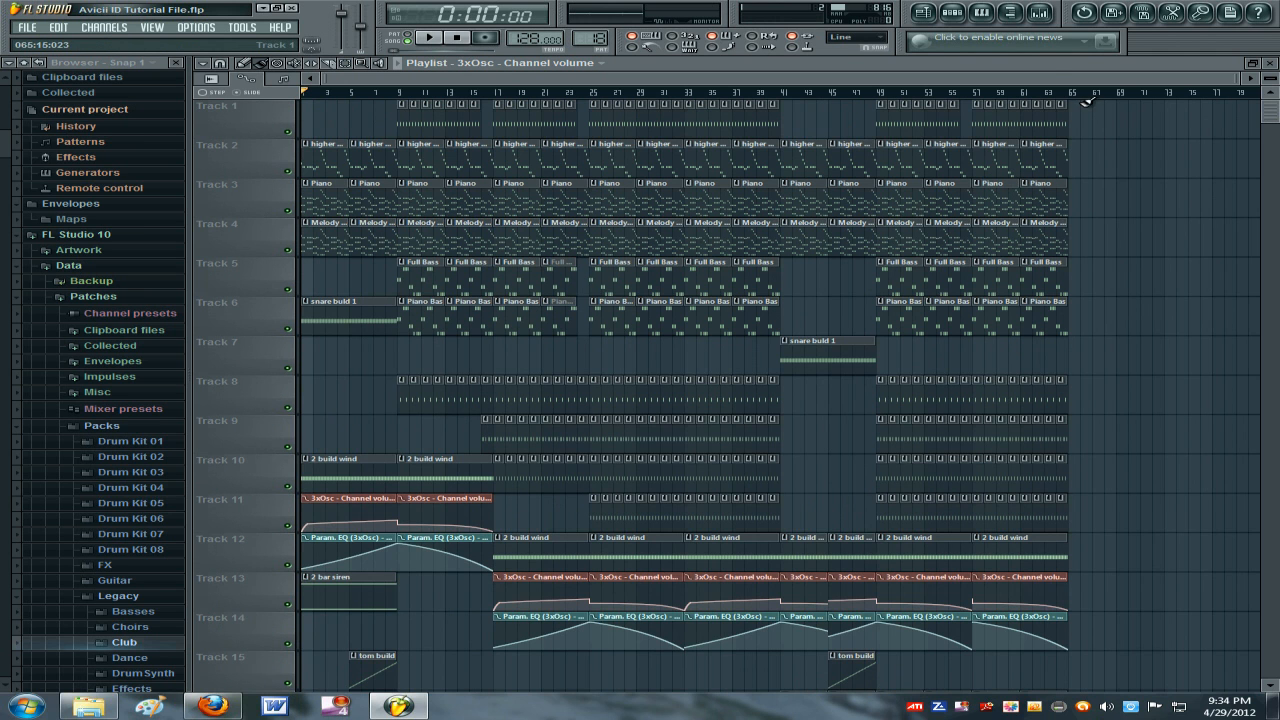
mouse_move(95, 42)
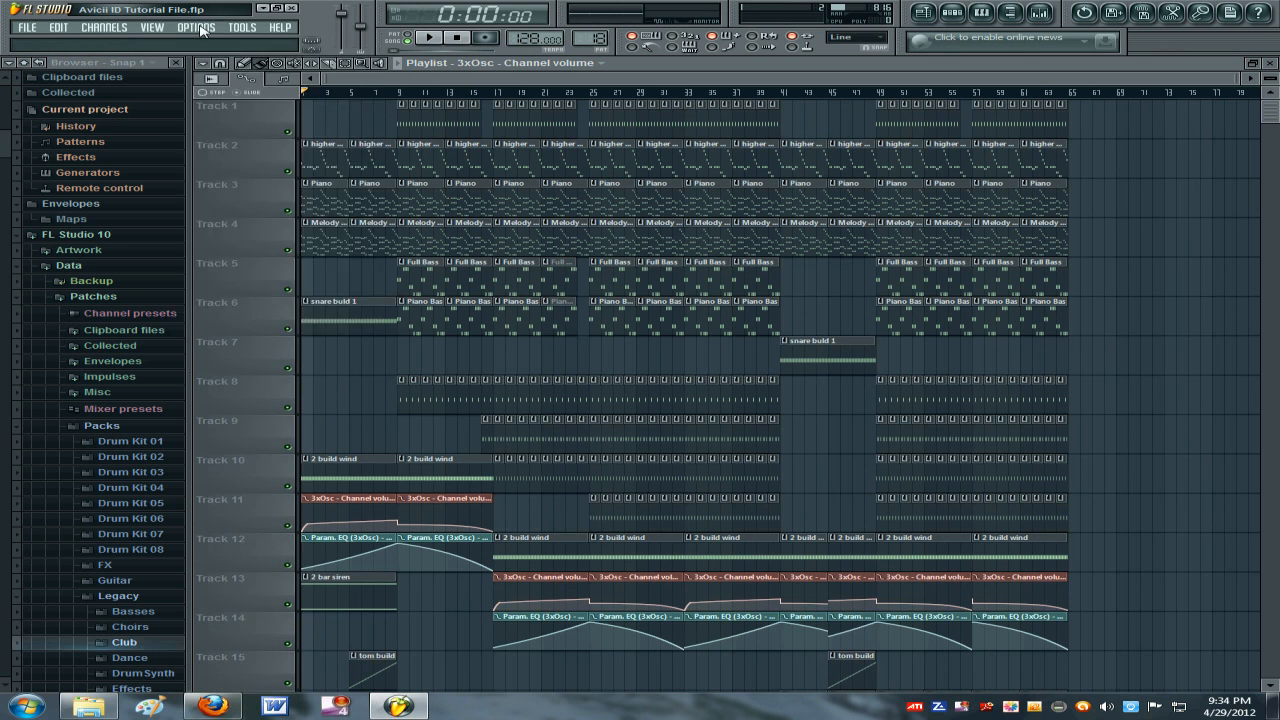
click(199, 28)
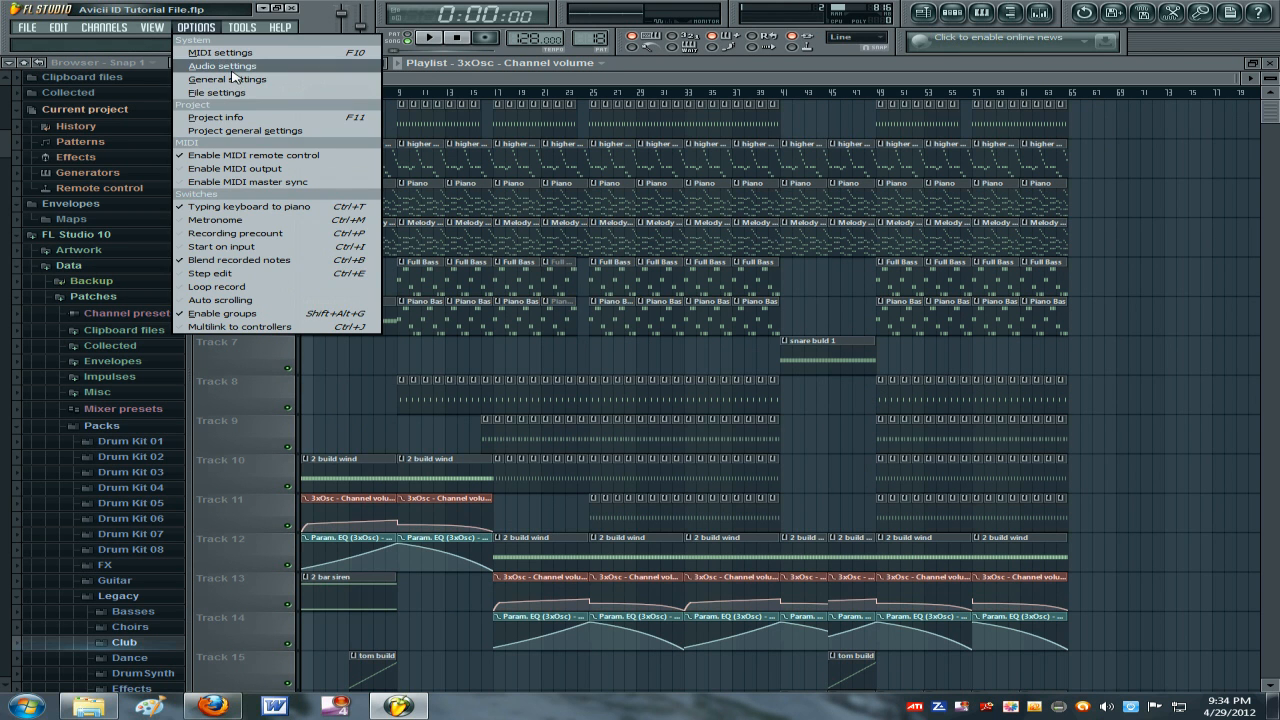
click(224, 64)
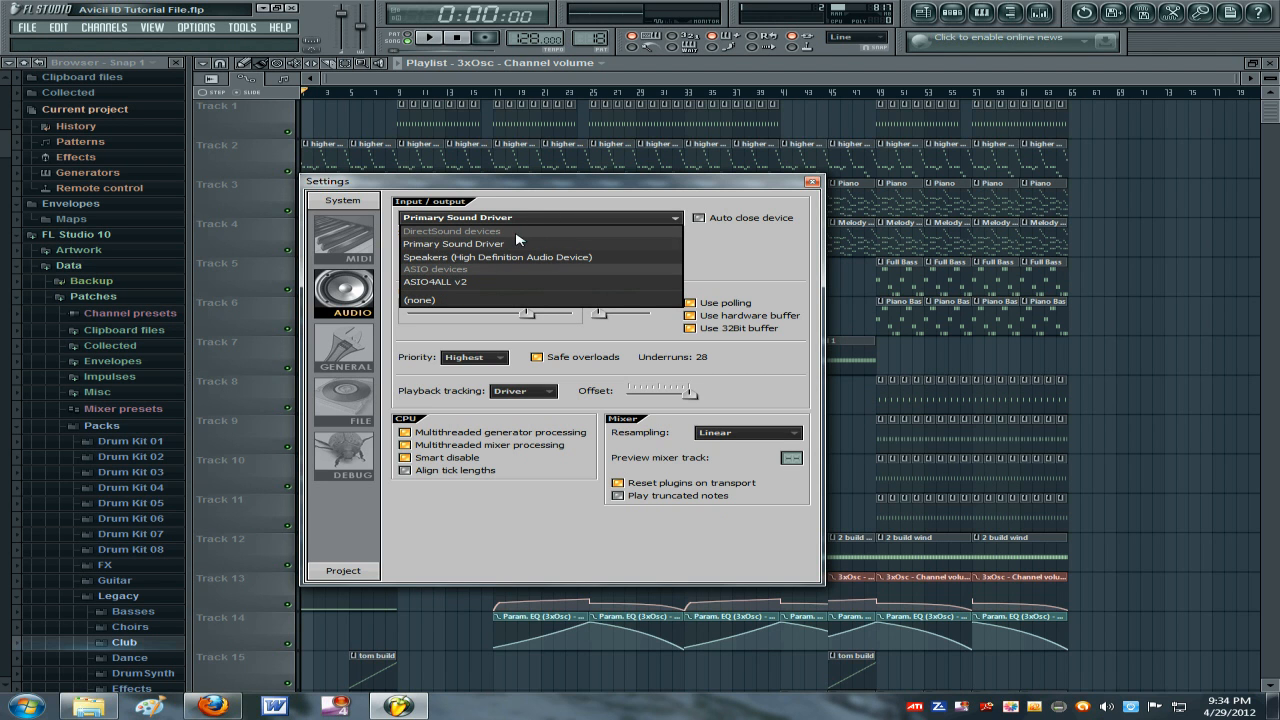
mouse_move(569, 196)
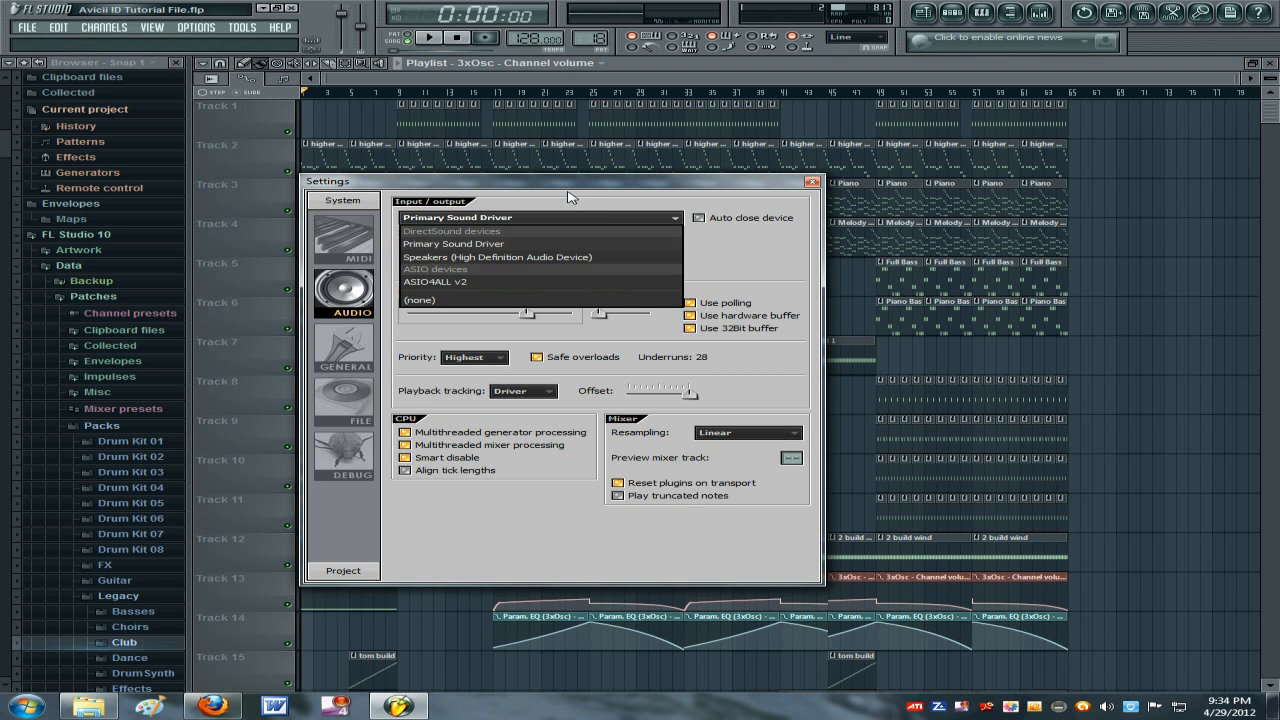
mouse_move(580, 188)
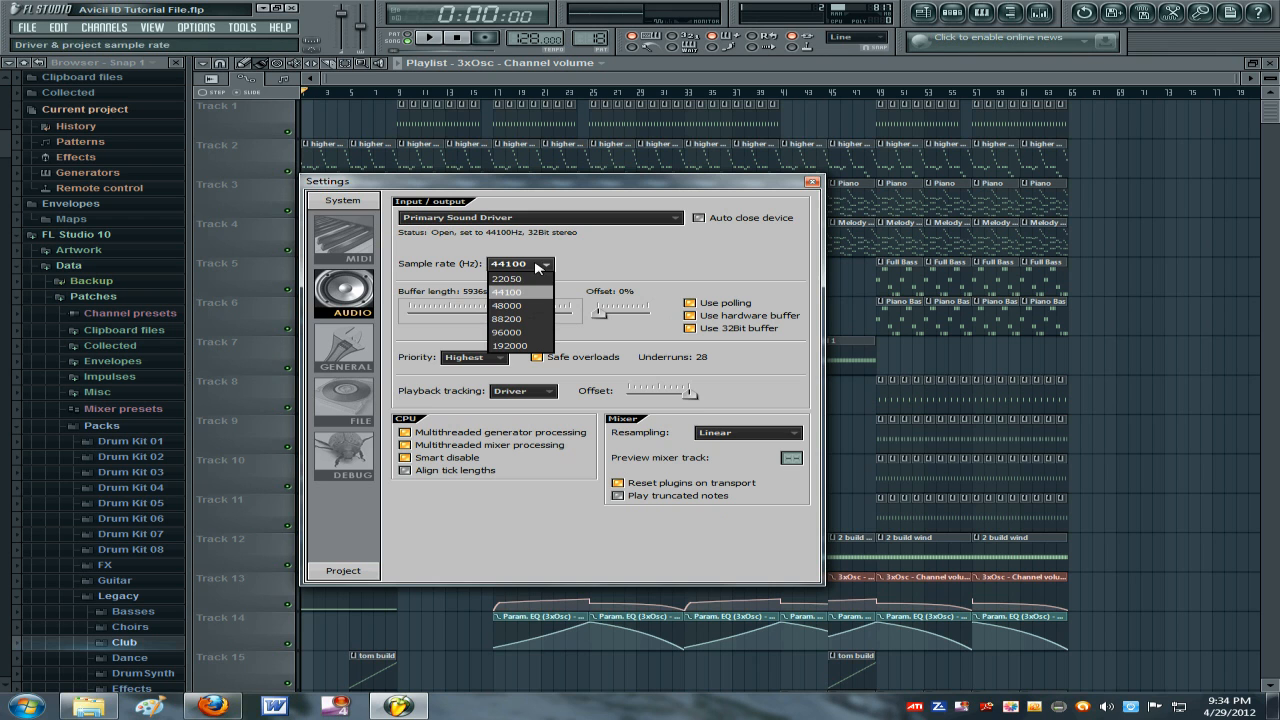
click(517, 291)
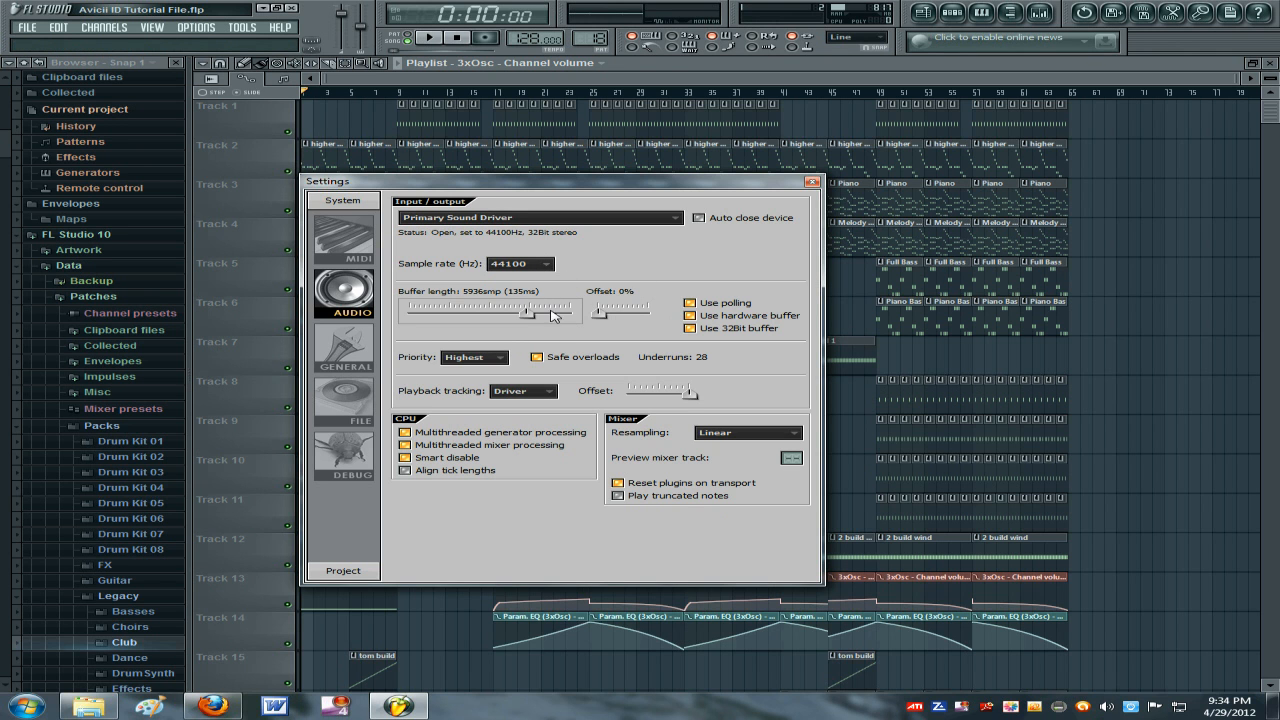
drag(530, 311, 520, 311)
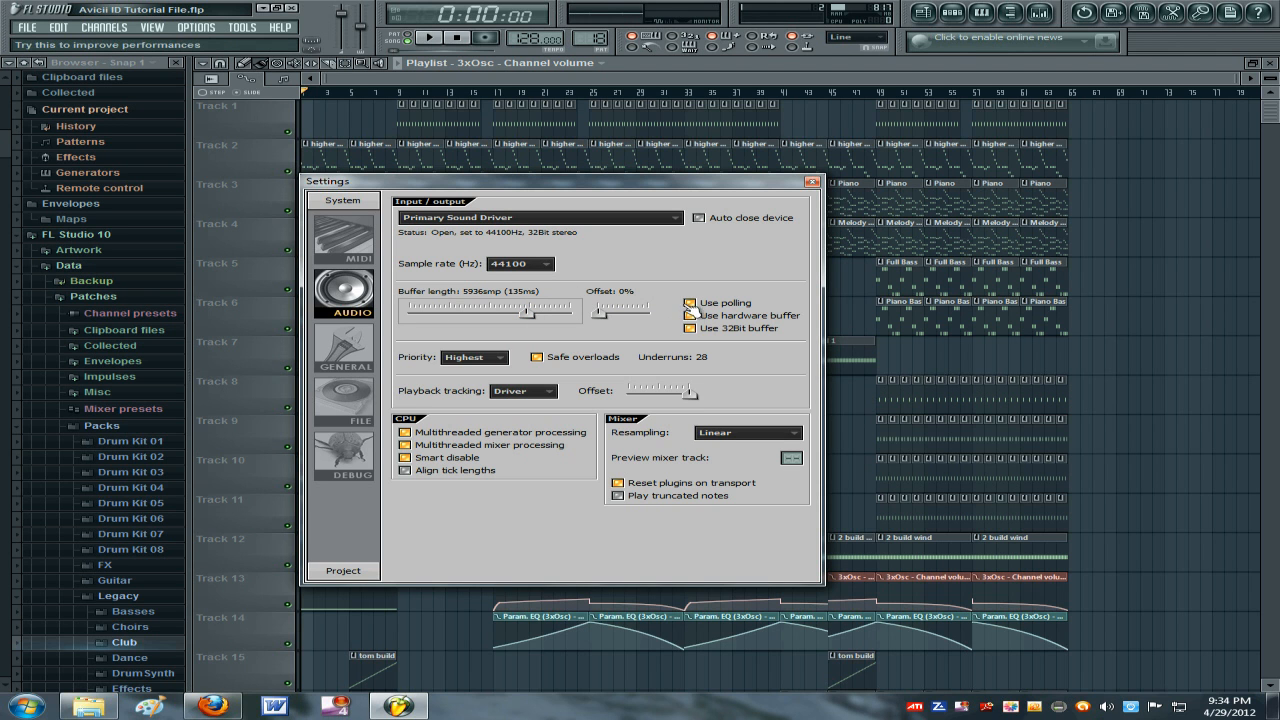
Toggle the polling and 32-bit buffer options and keep Linear resampling.
click(688, 328)
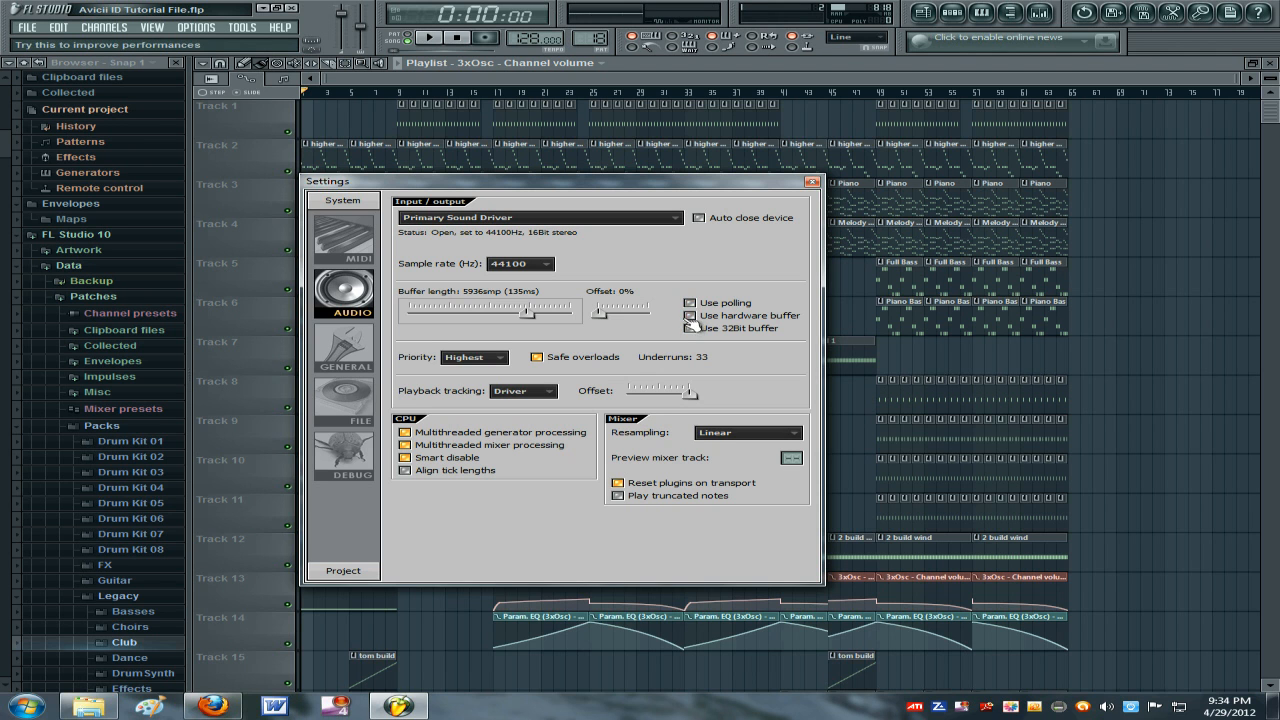
click(688, 302)
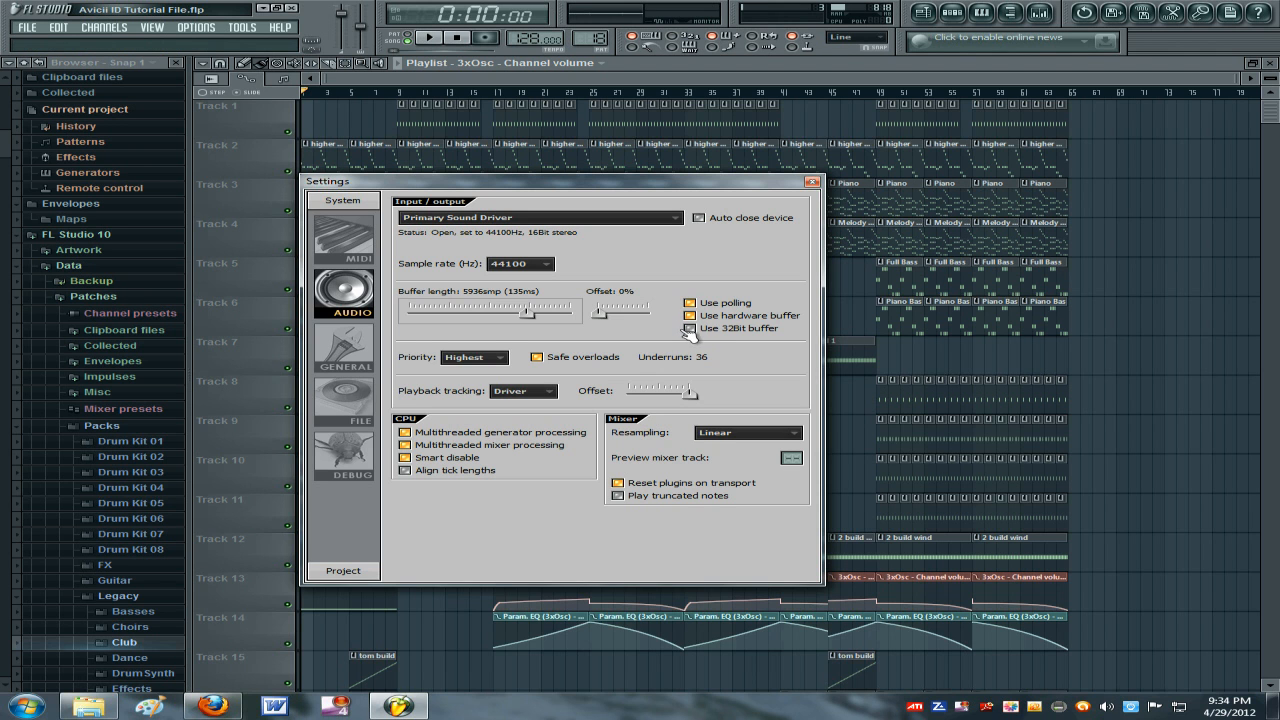
click(688, 328)
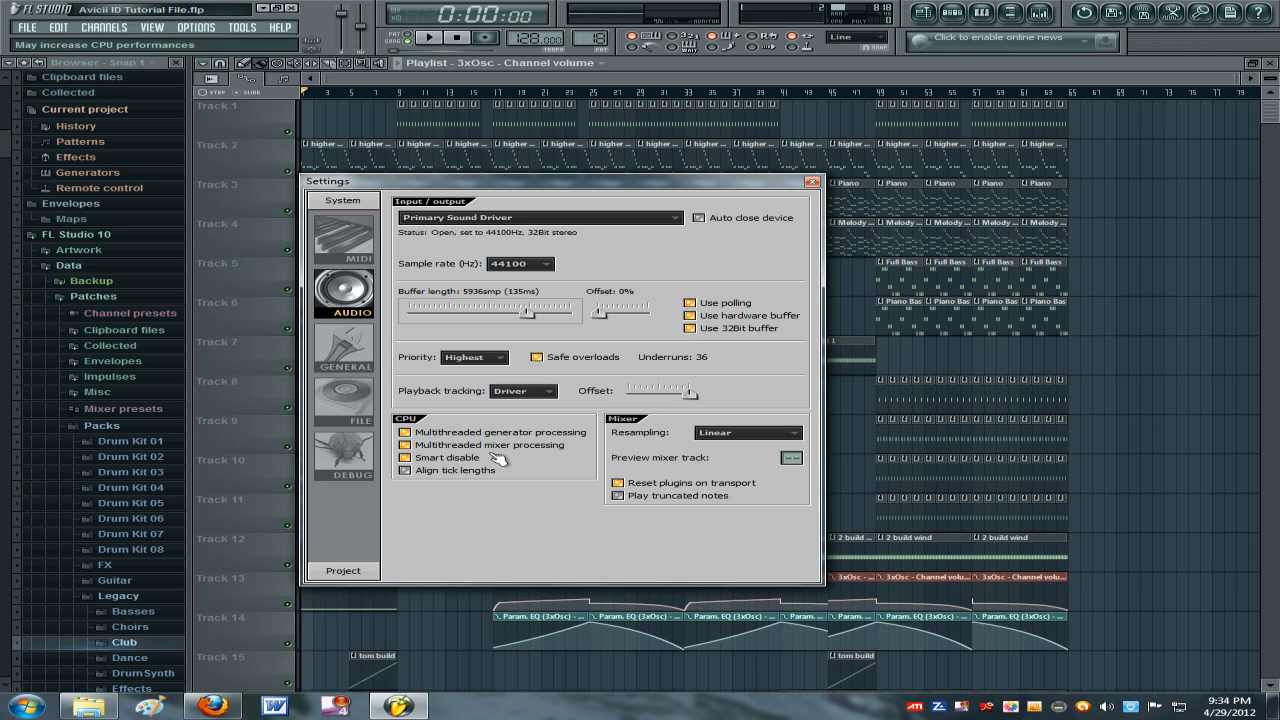
click(747, 433)
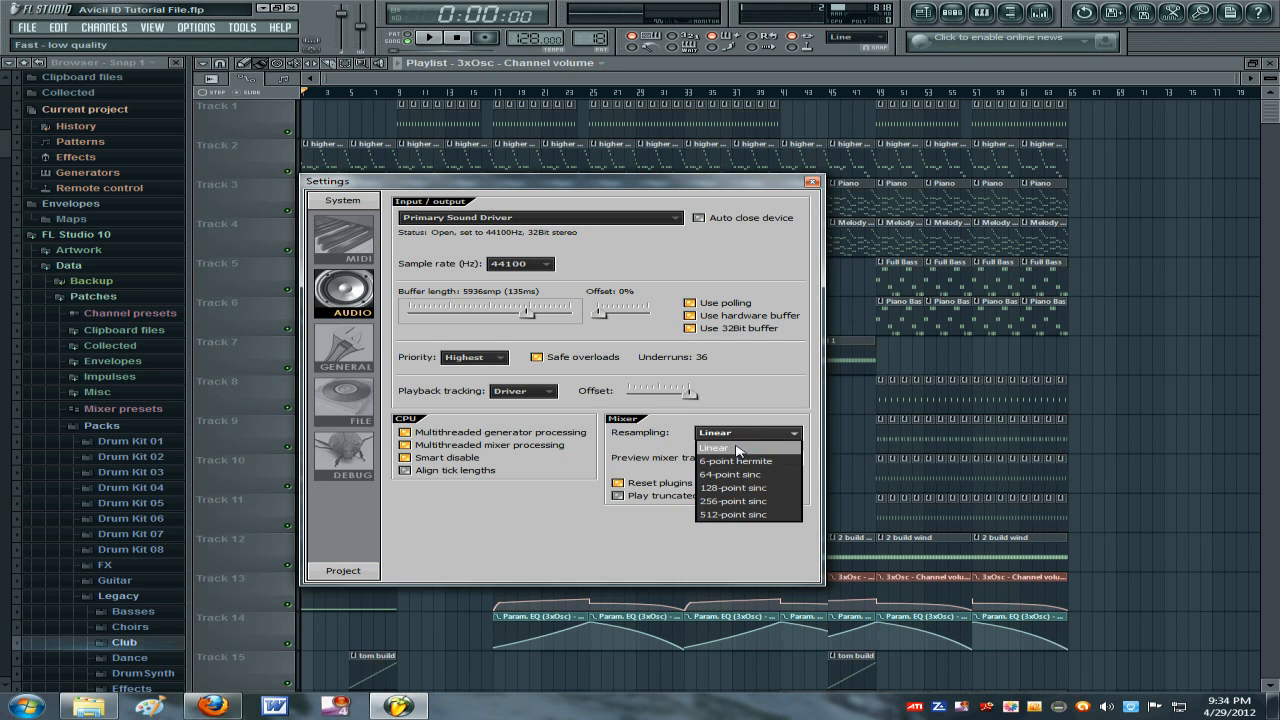
click(716, 447)
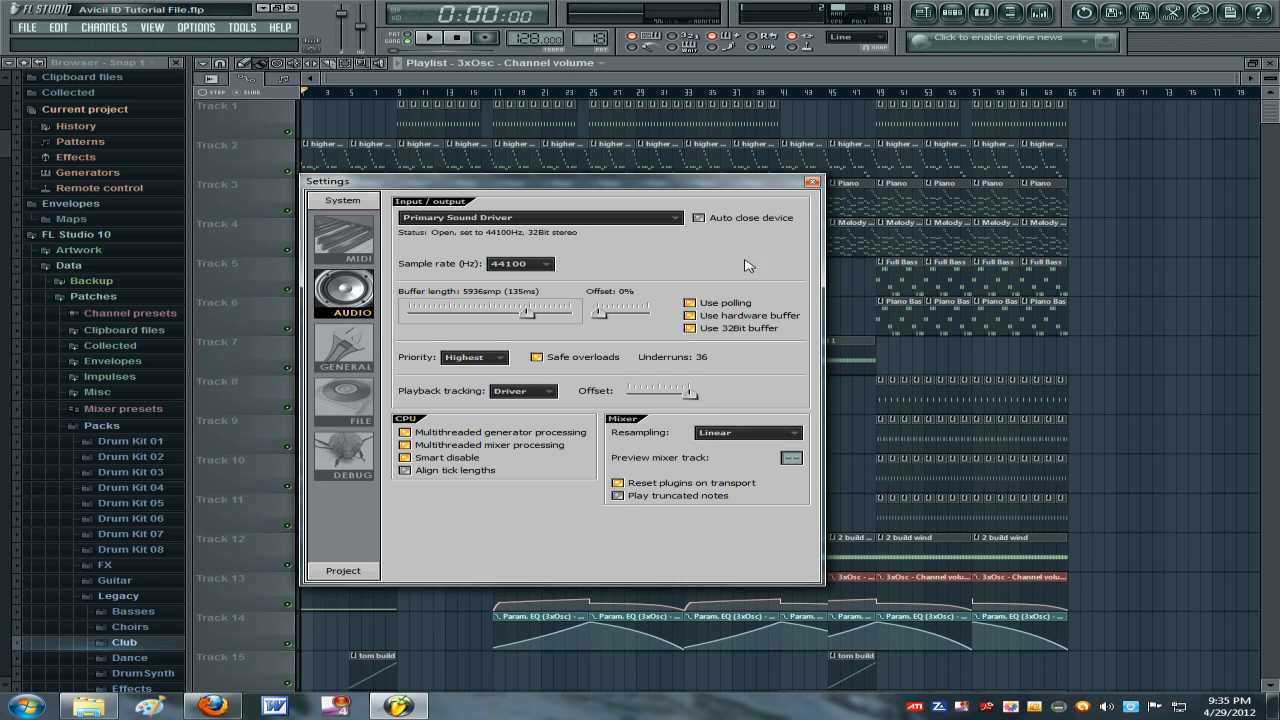
mouse_move(577, 428)
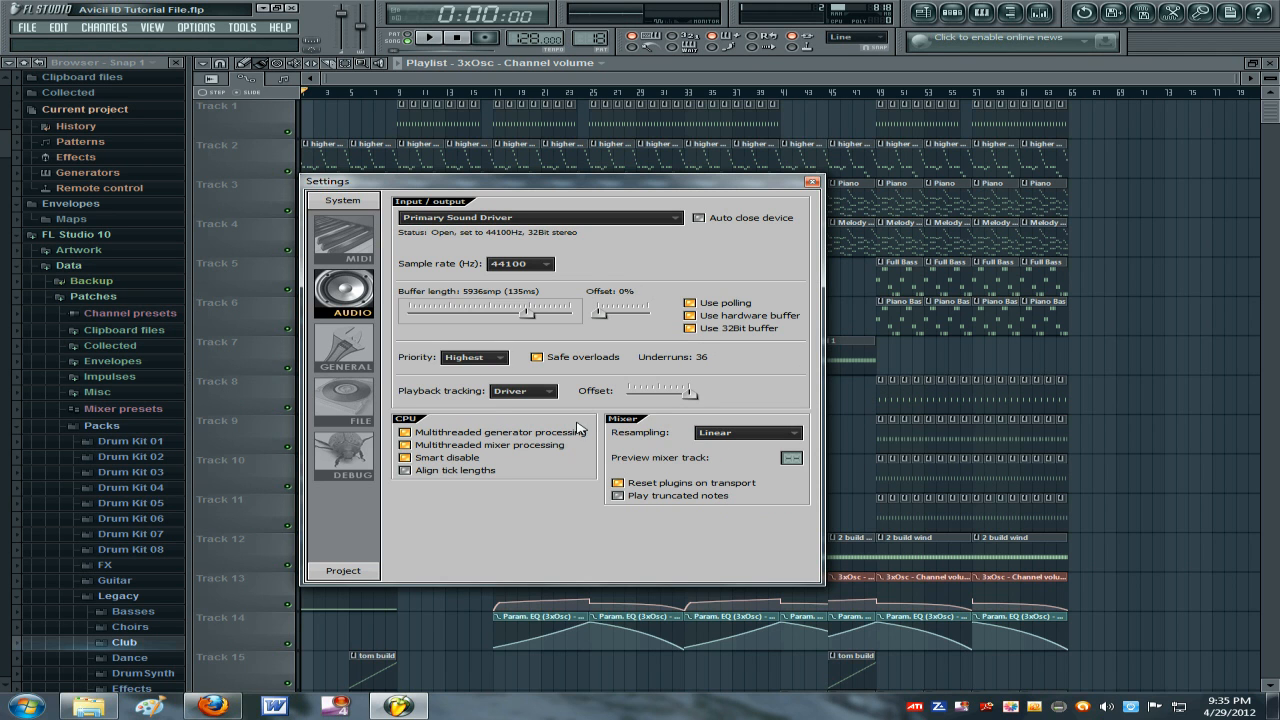
mouse_move(709, 151)
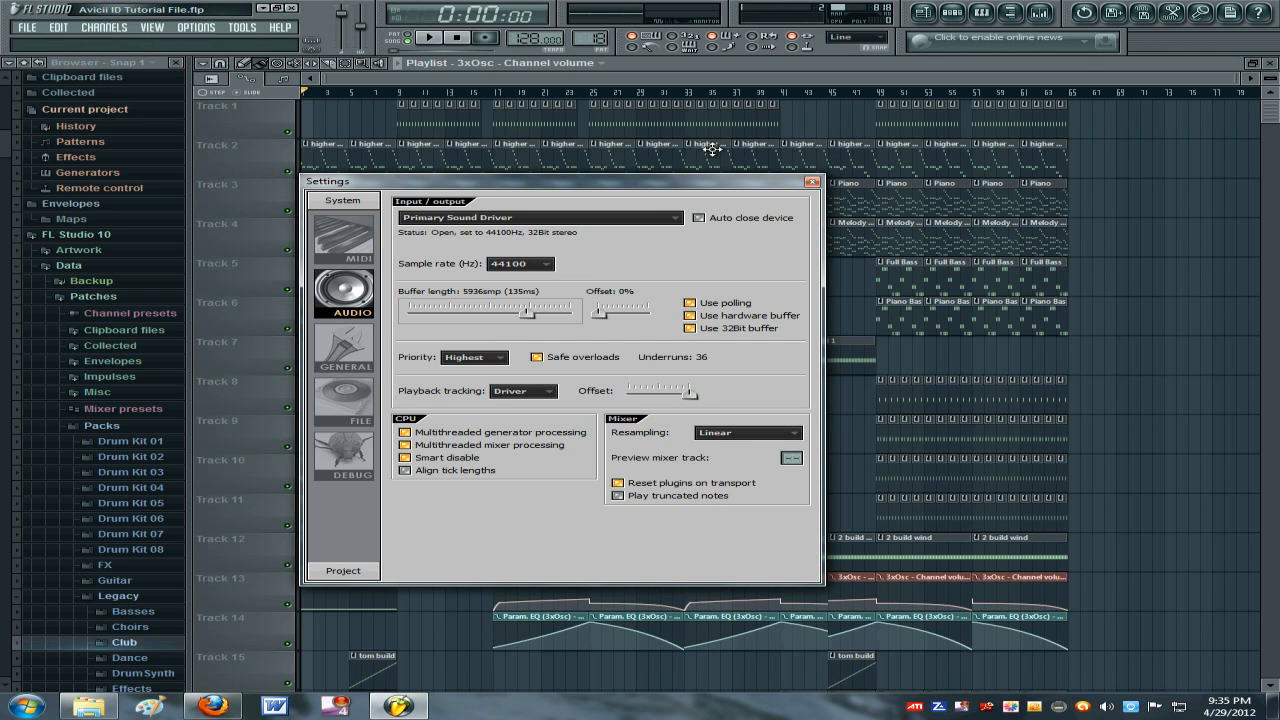
Keep Highest audio processing priority and close the settings window.
click(472, 357)
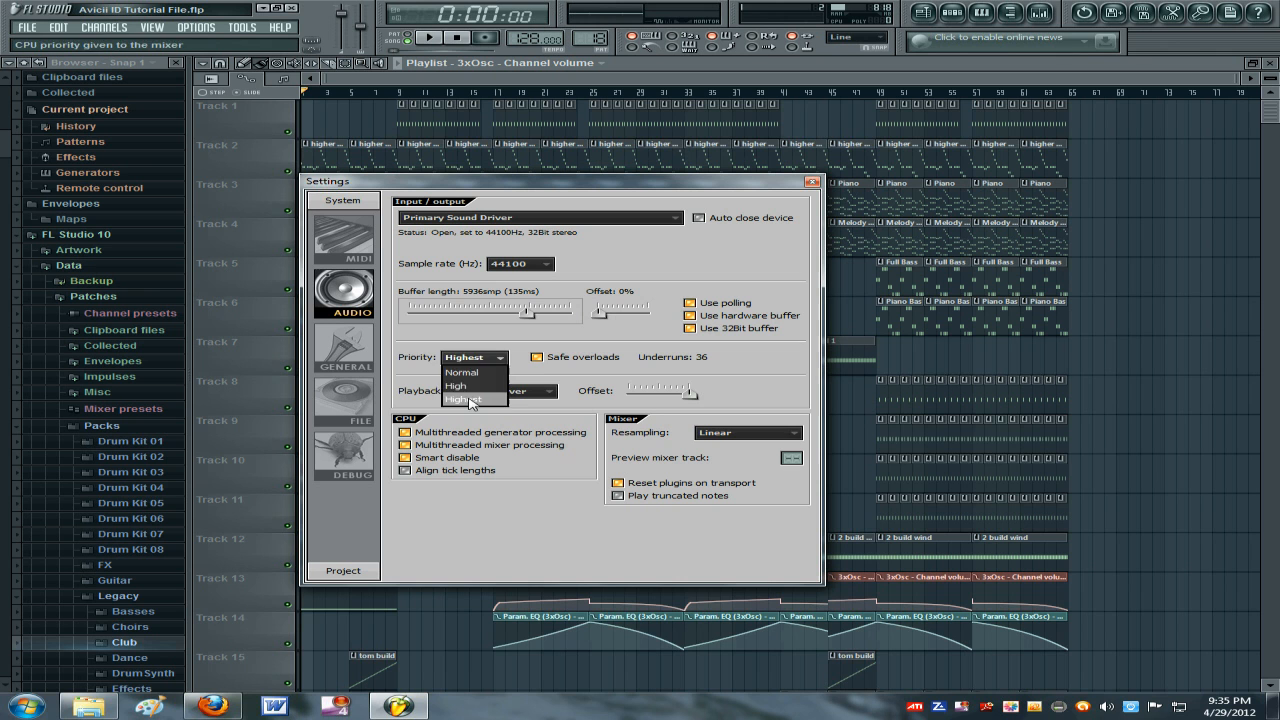
click(464, 399)
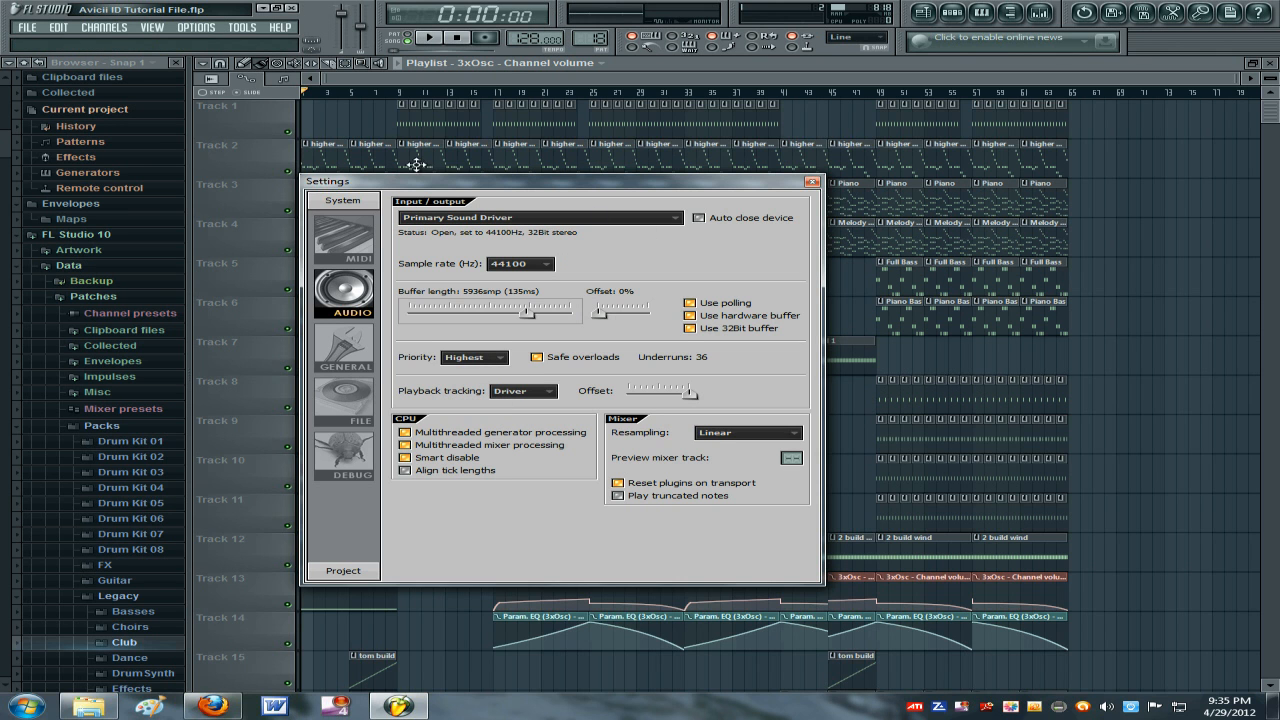
click(807, 180)
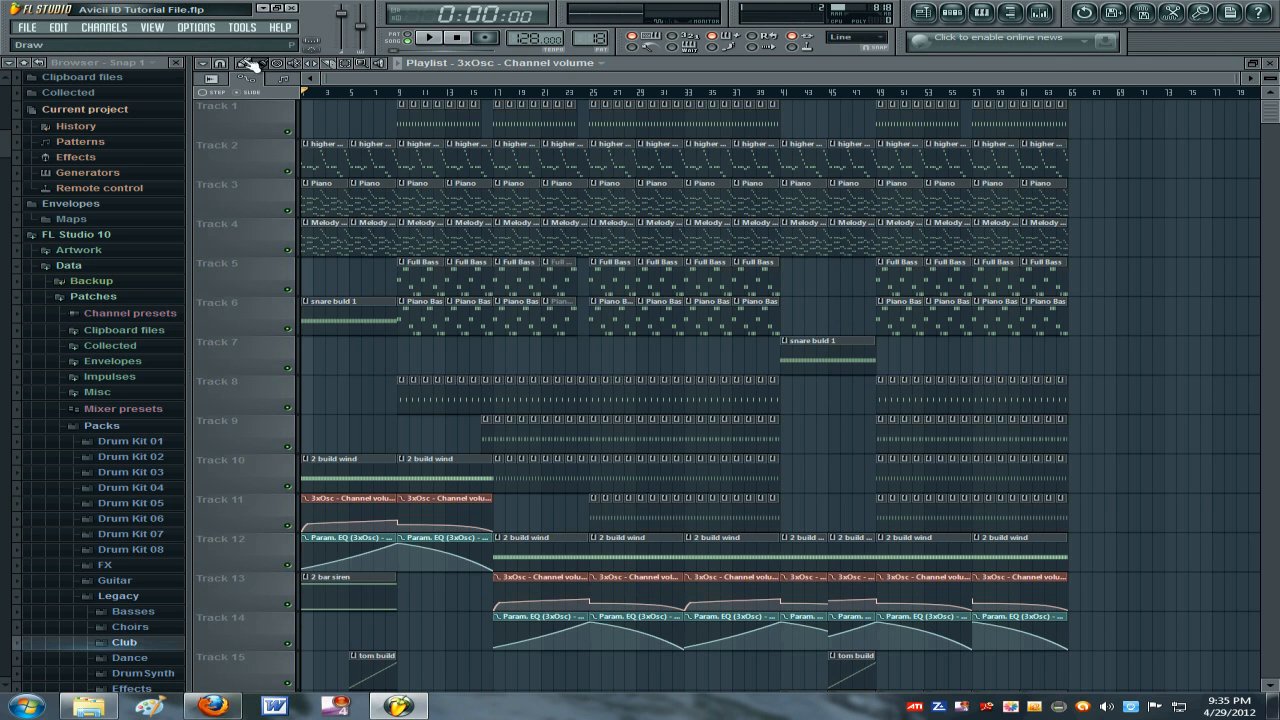
Run the Tools > Macros 'Switch smart disable for all plugins' macro.
click(241, 29)
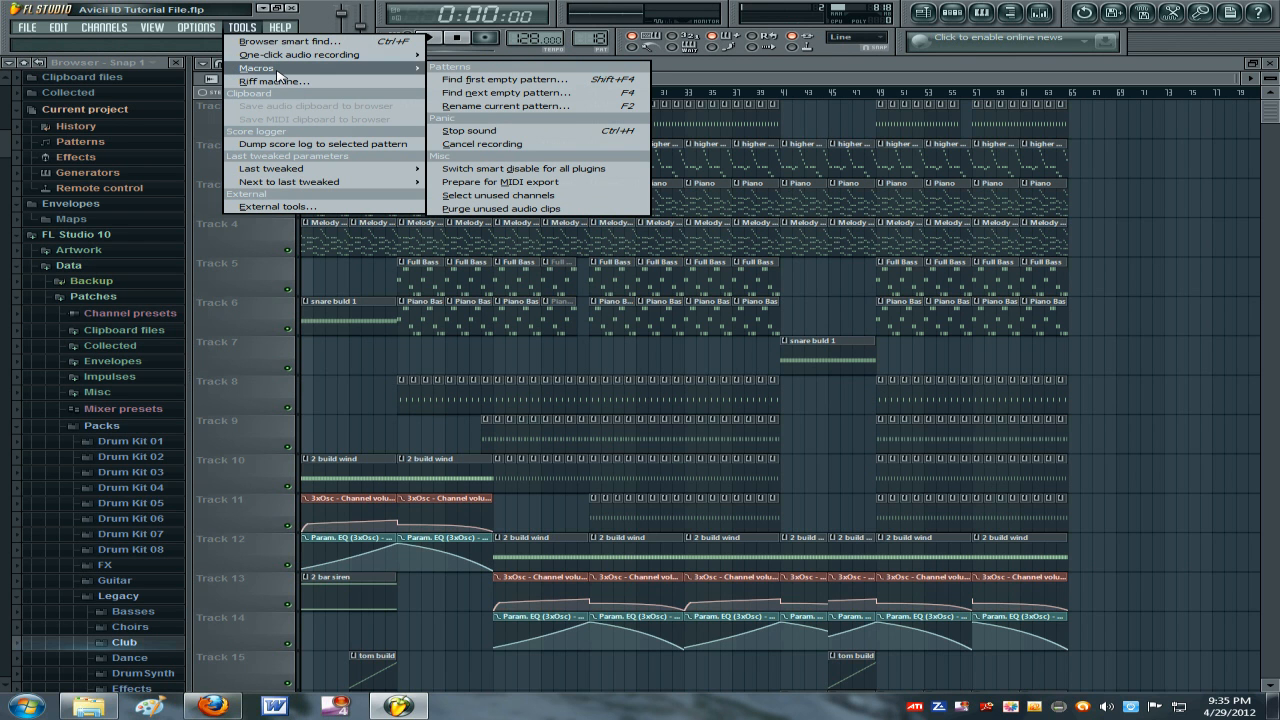
mouse_move(515, 182)
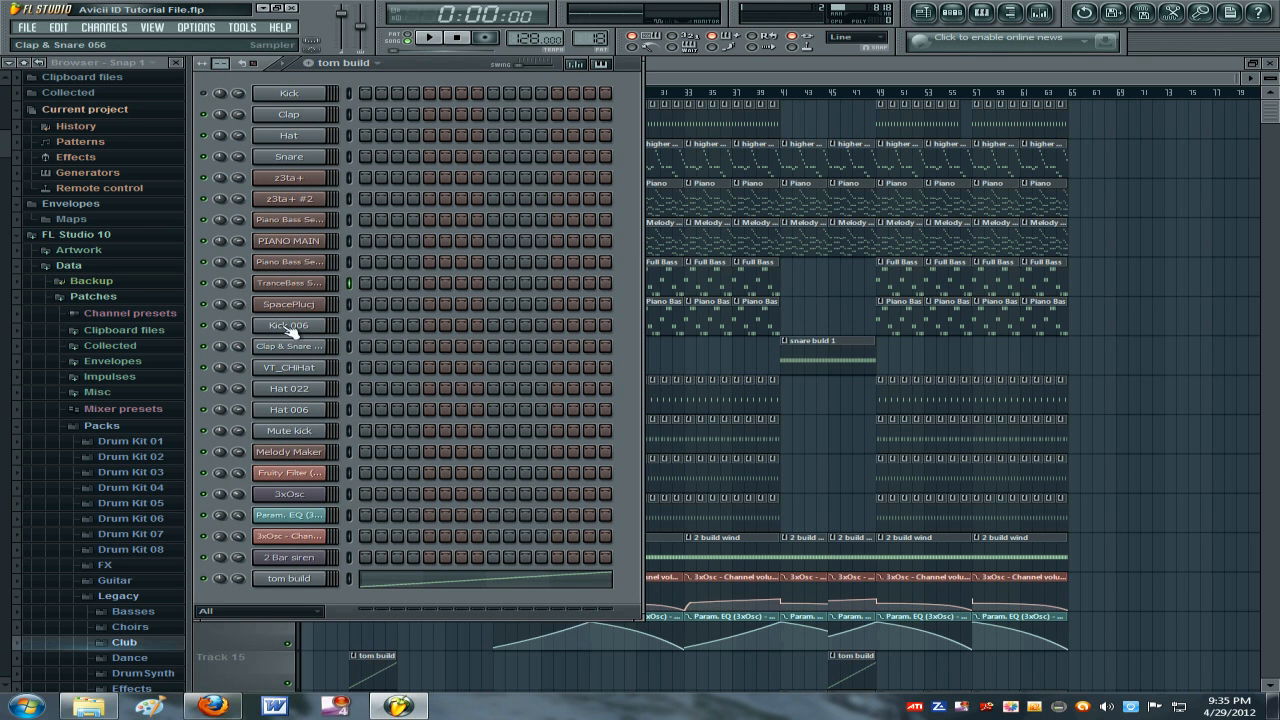
click(290, 304)
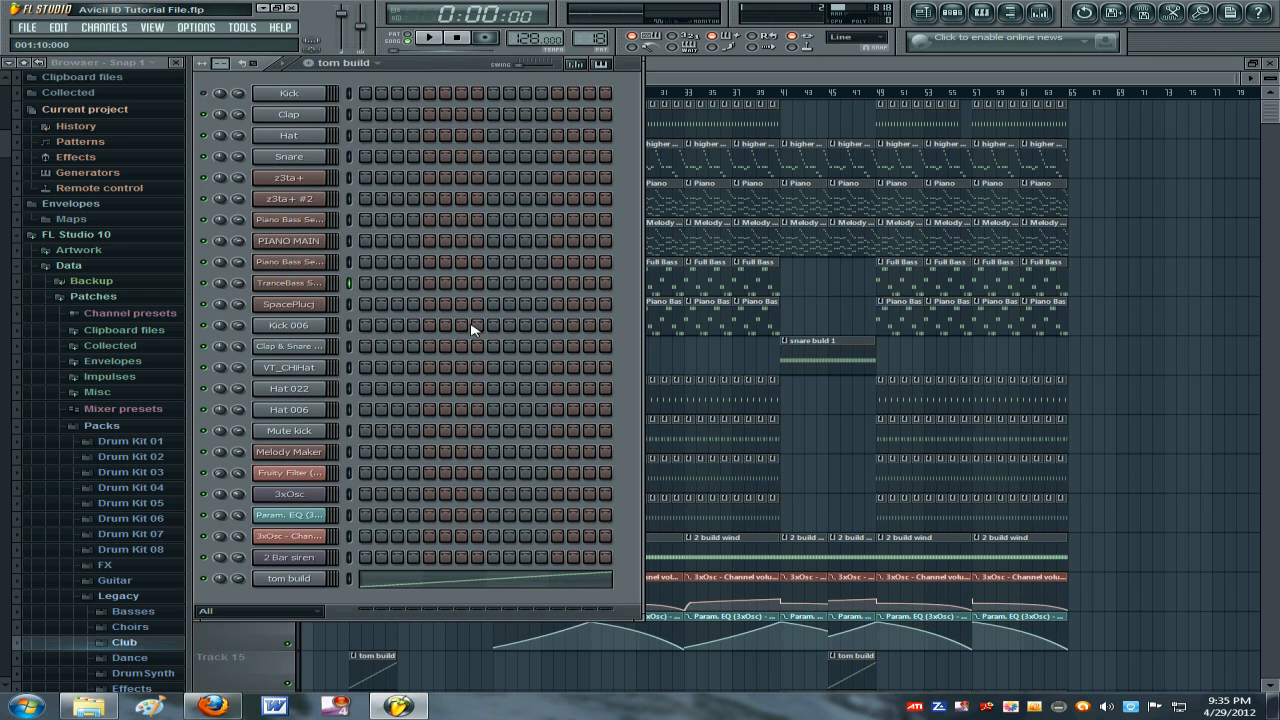
mouse_move(686, 84)
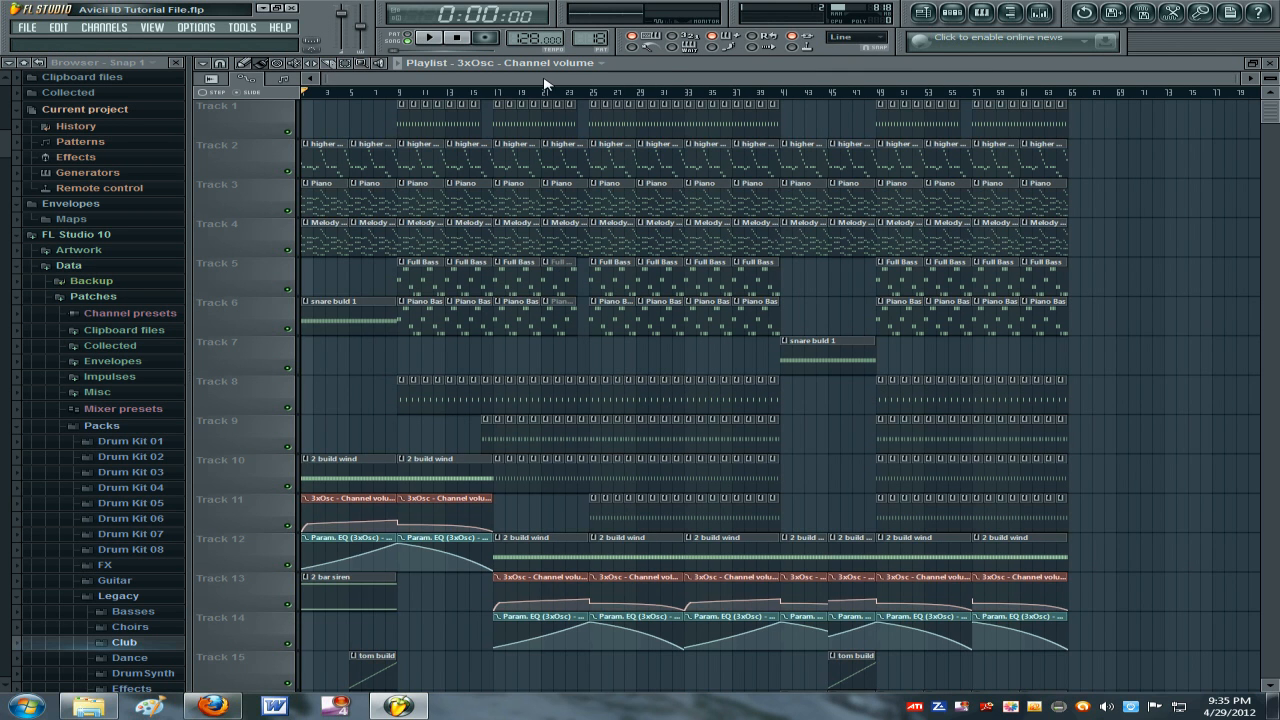
Scroll the playlist, open the Options menu, and play the song to test for crackle.
scroll(down, 3)
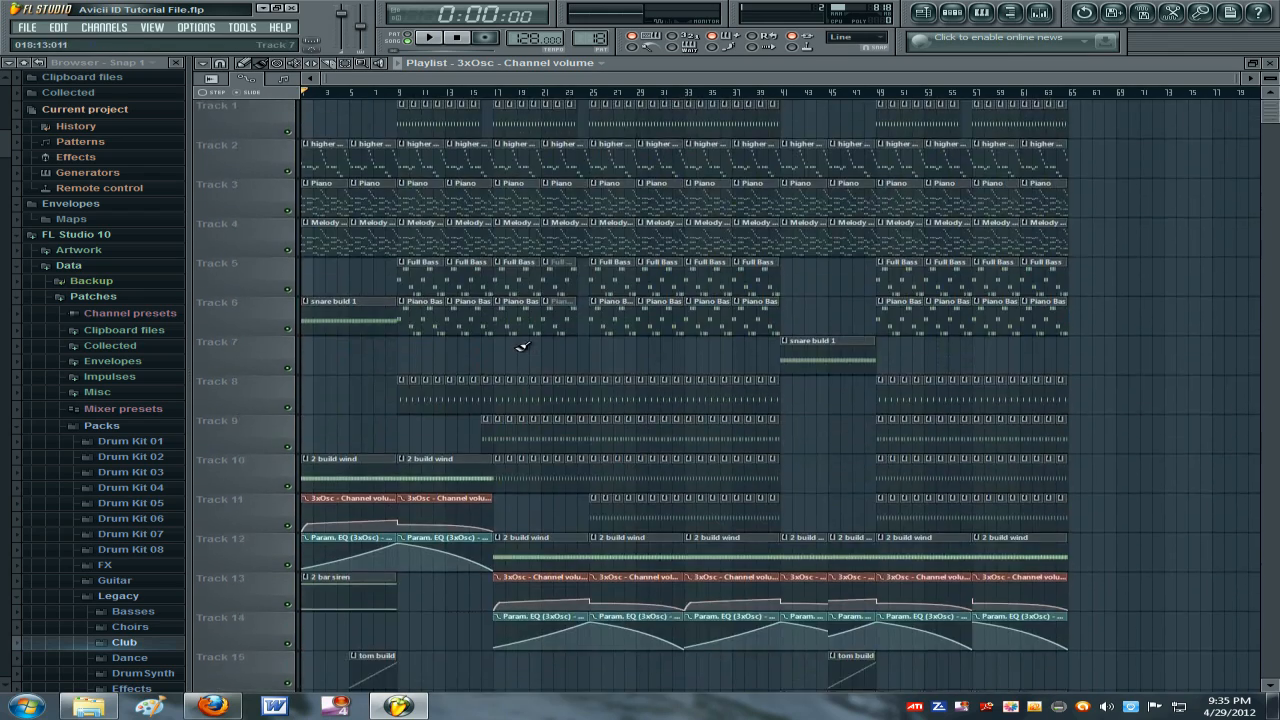
scroll(down, 3)
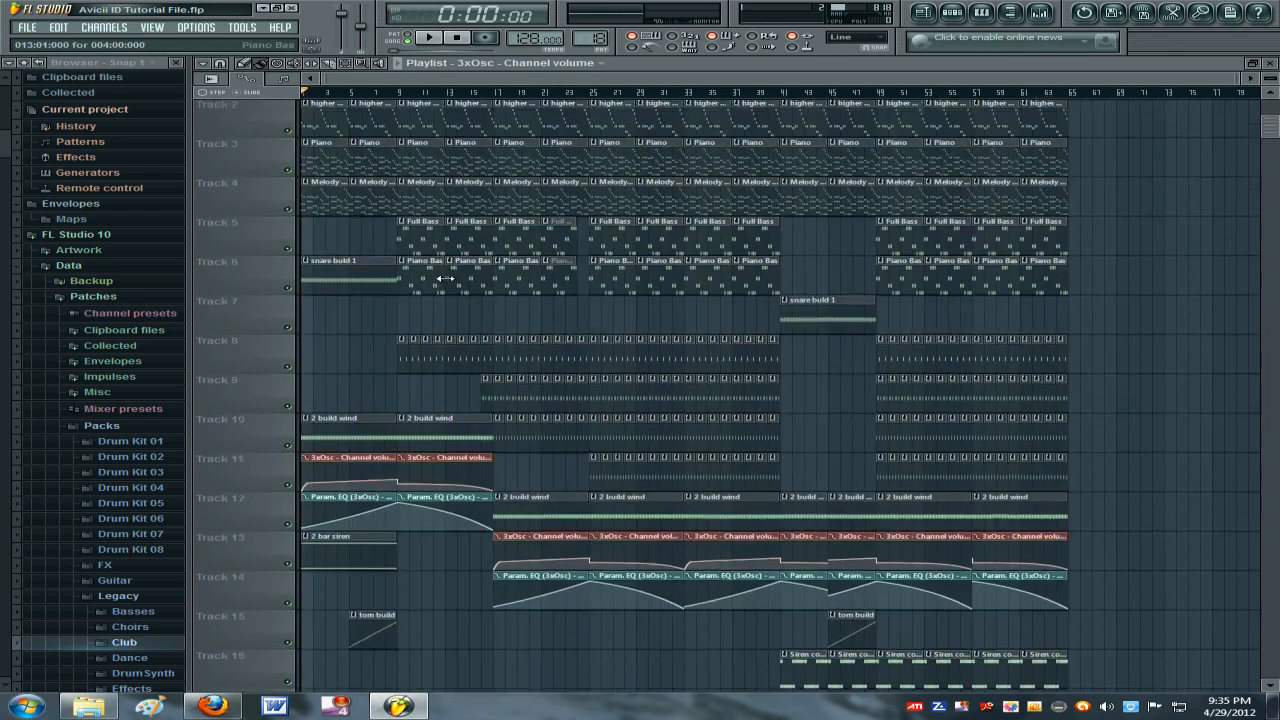
click(200, 28)
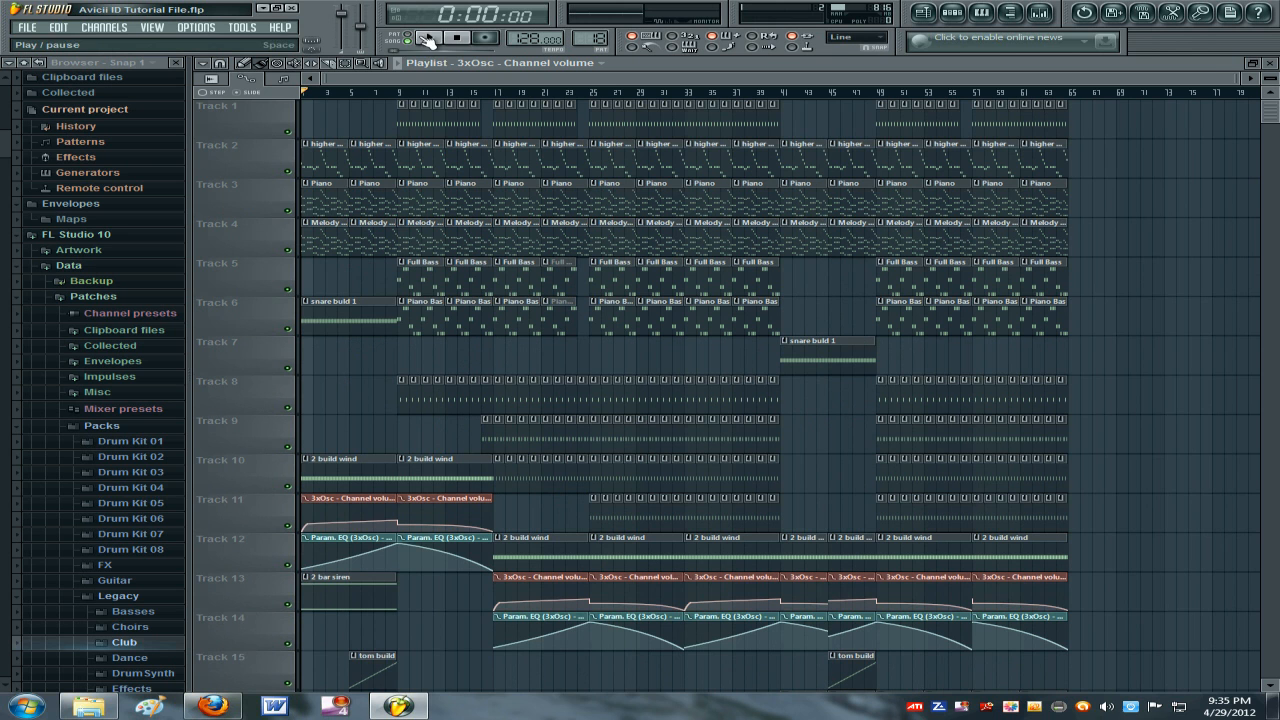
click(434, 39)
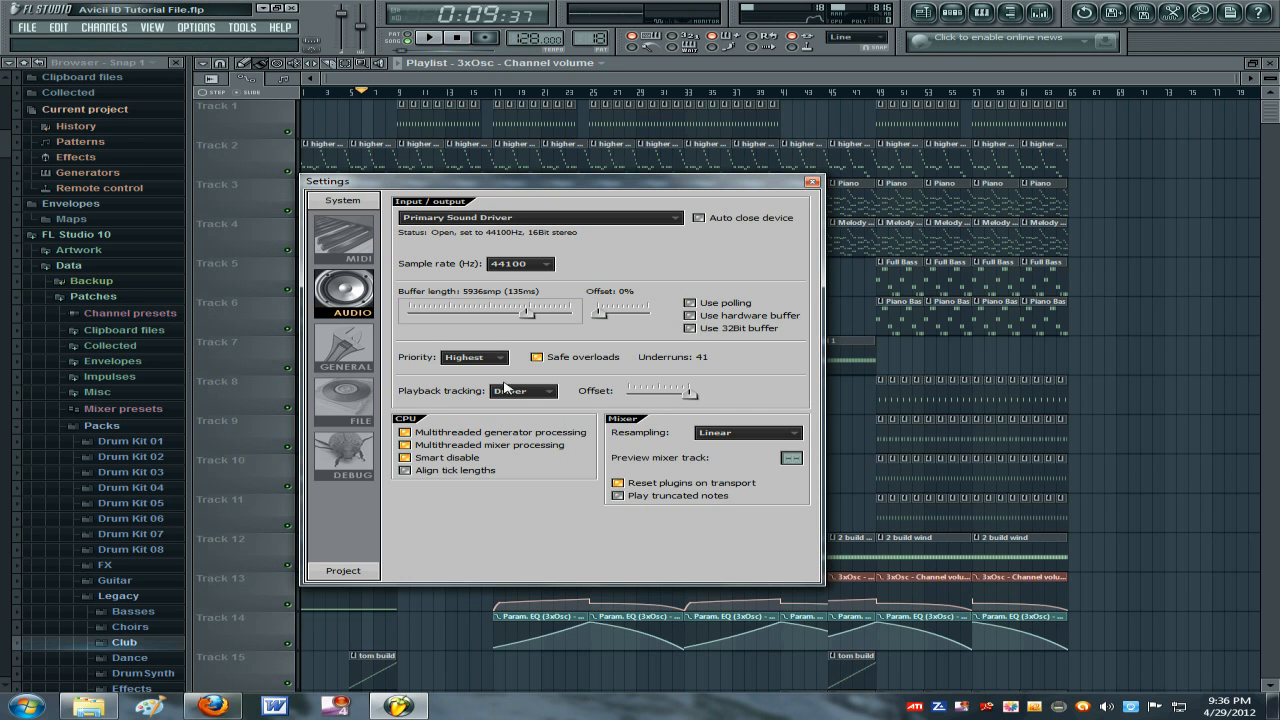
Enable multithreaded generator and mixer processing in the audio settings.
click(403, 459)
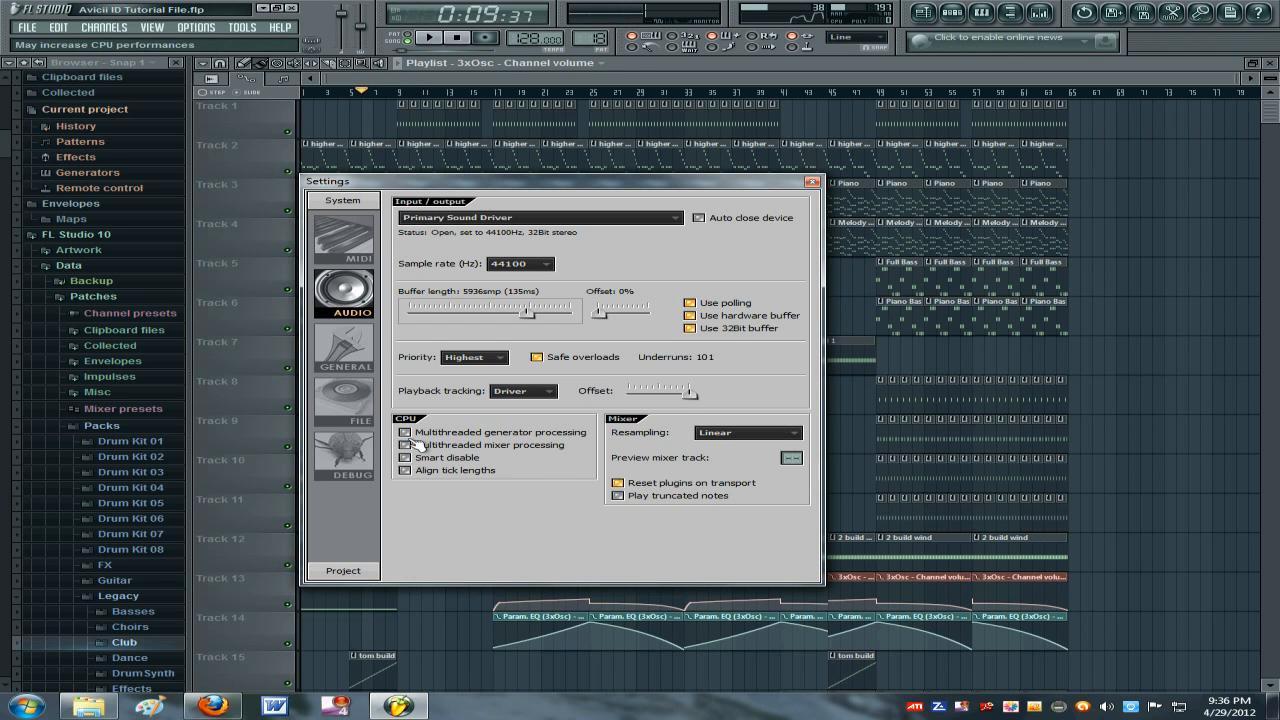
click(403, 445)
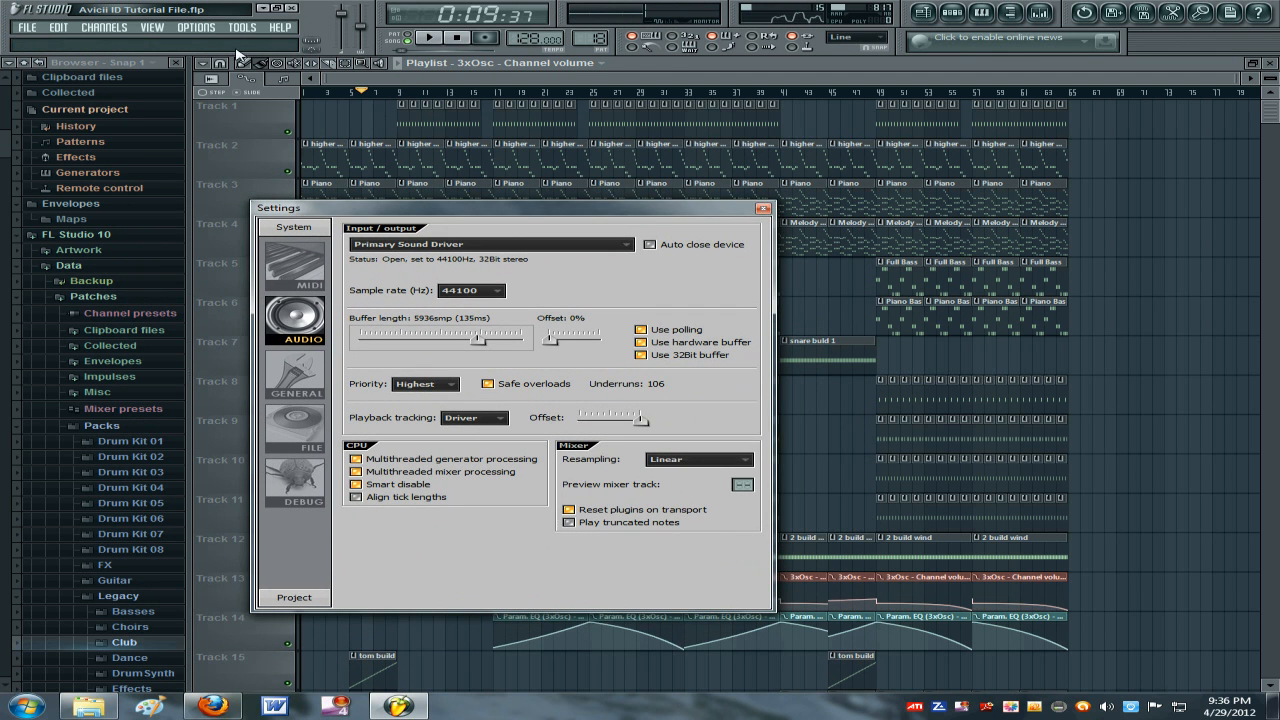
Browse the Options and Tools menus, then restart song playback.
click(206, 27)
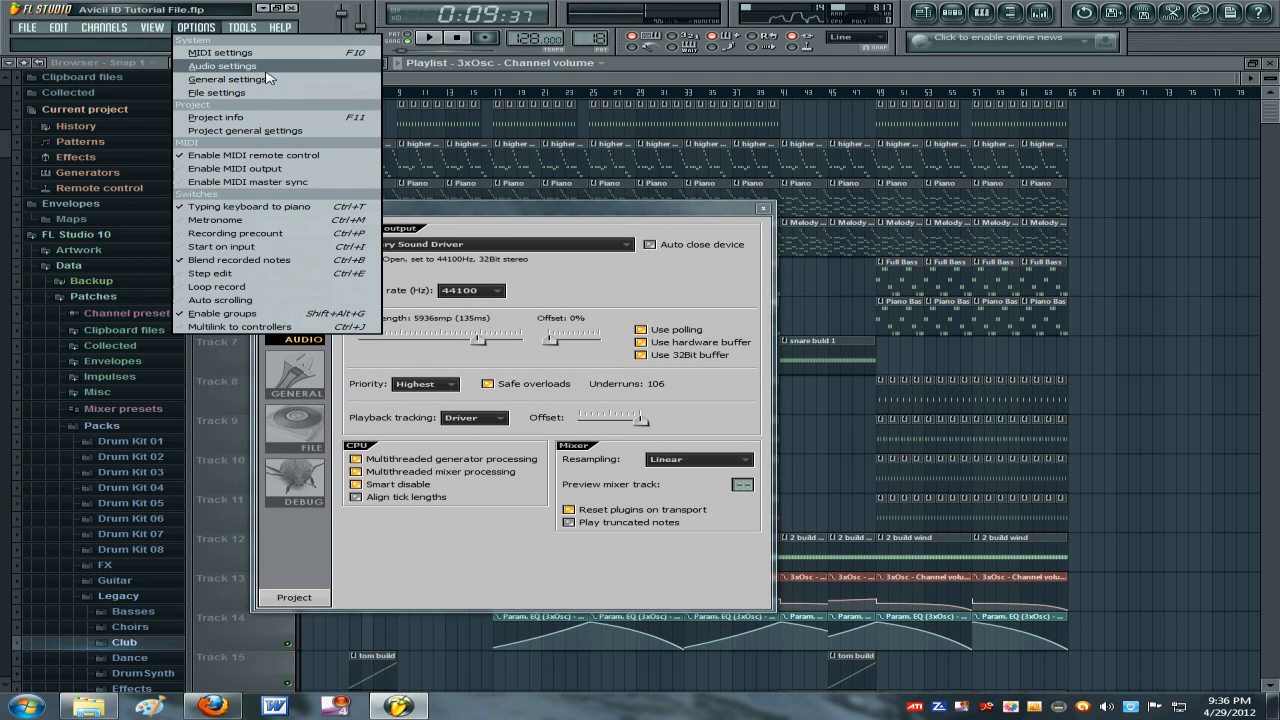
click(241, 27)
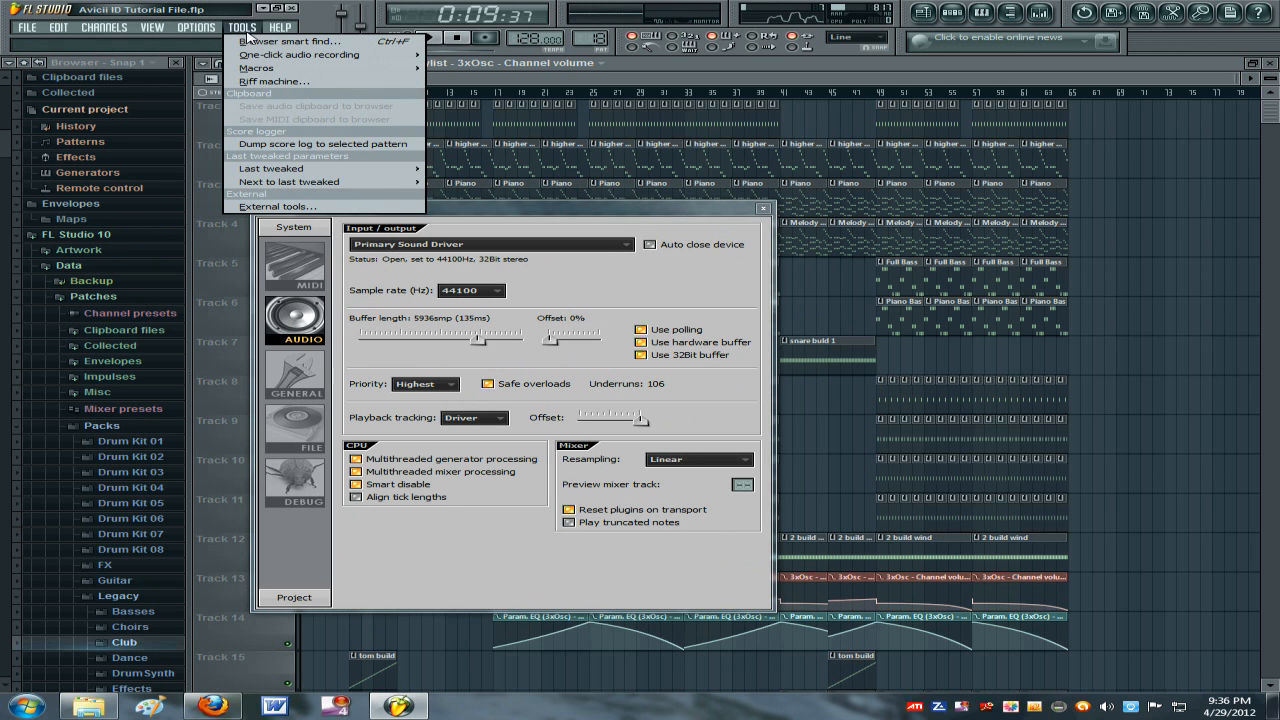
mouse_move(256, 68)
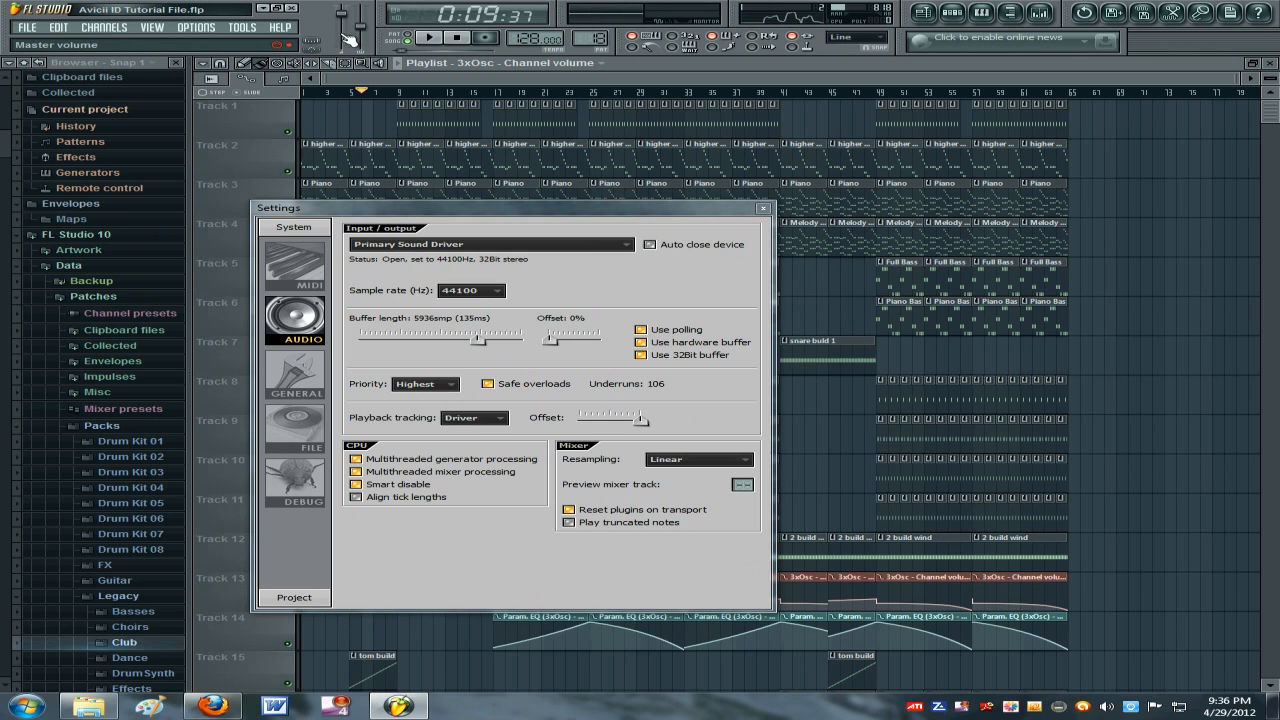
click(418, 42)
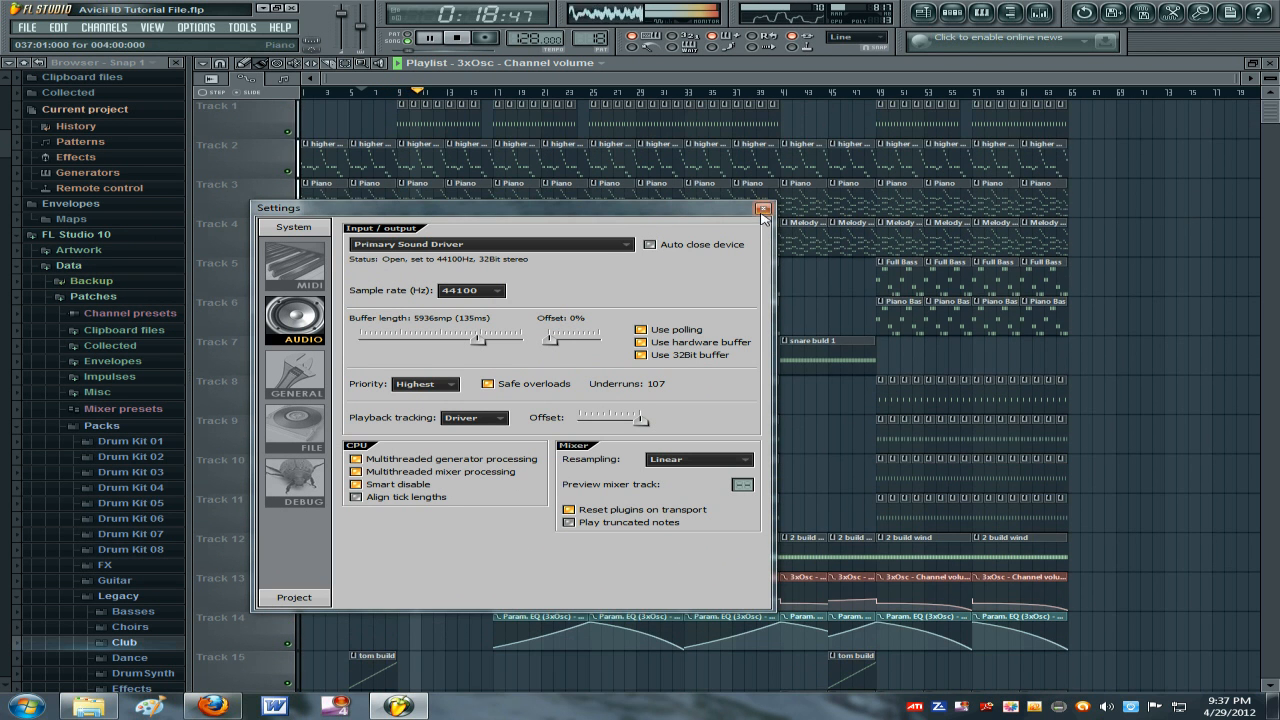
Close the audio settings window and scroll down the playlist tracks.
click(761, 209)
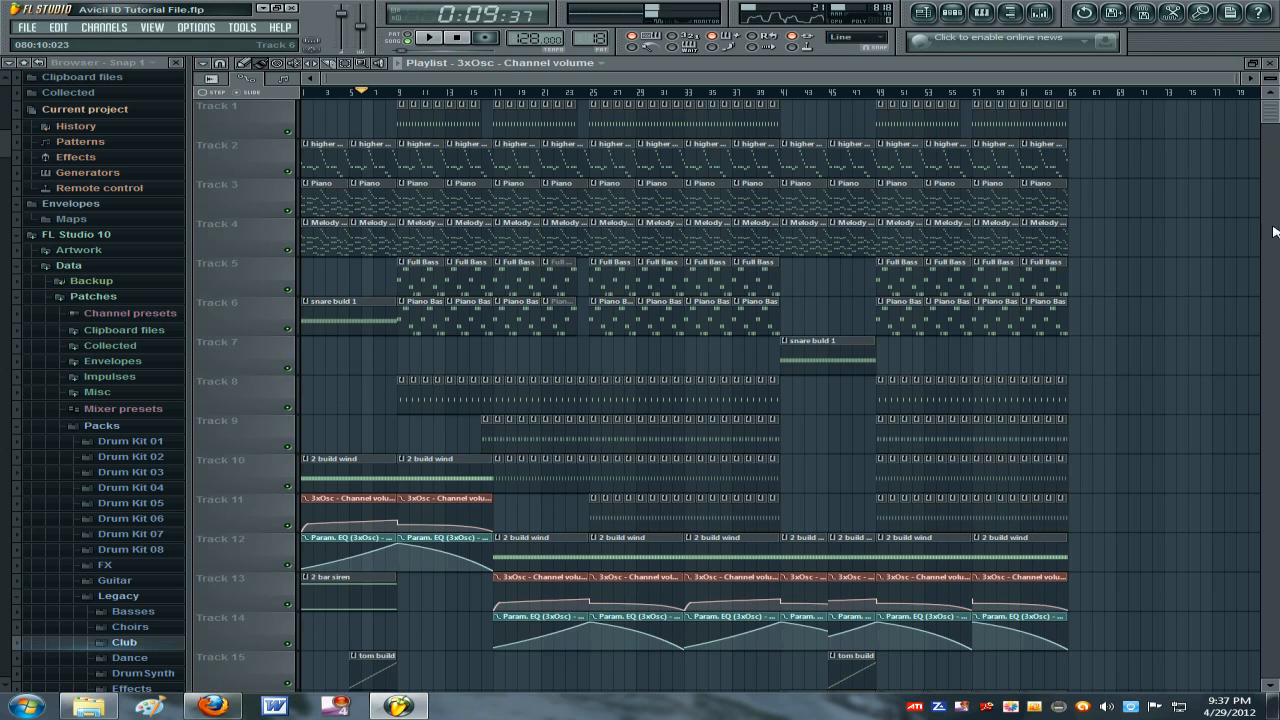
scroll(down, 3)
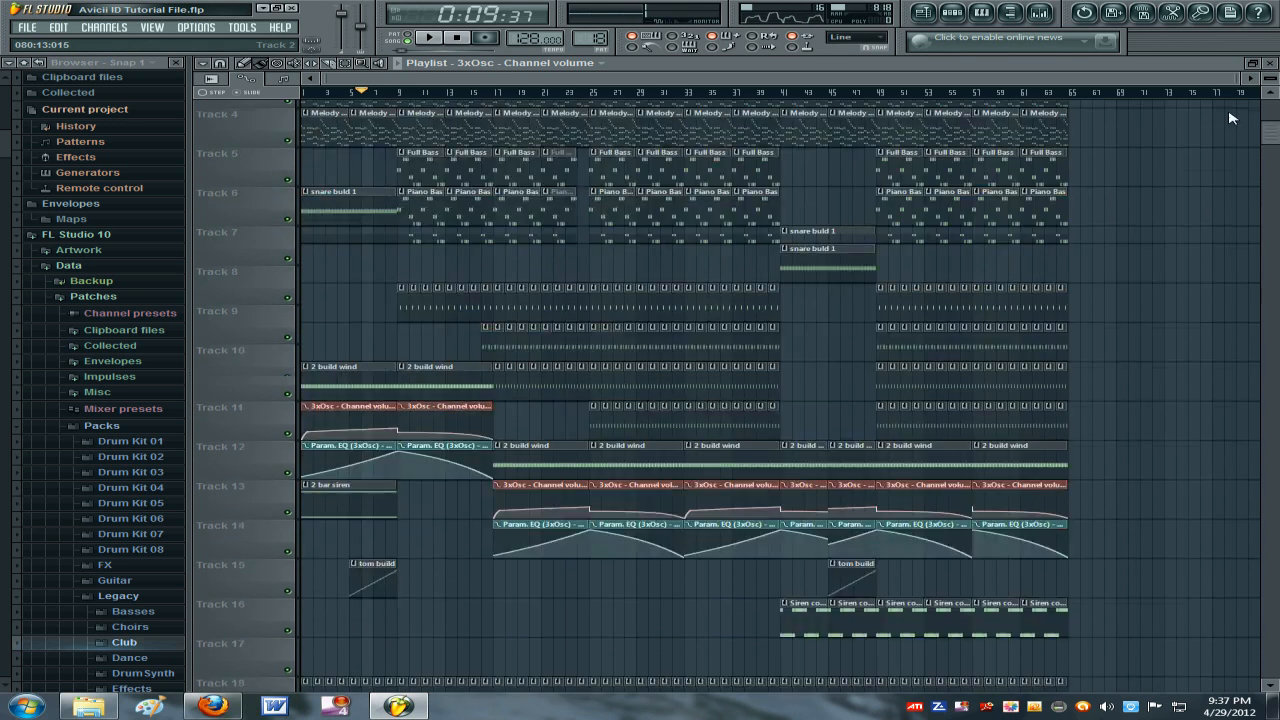